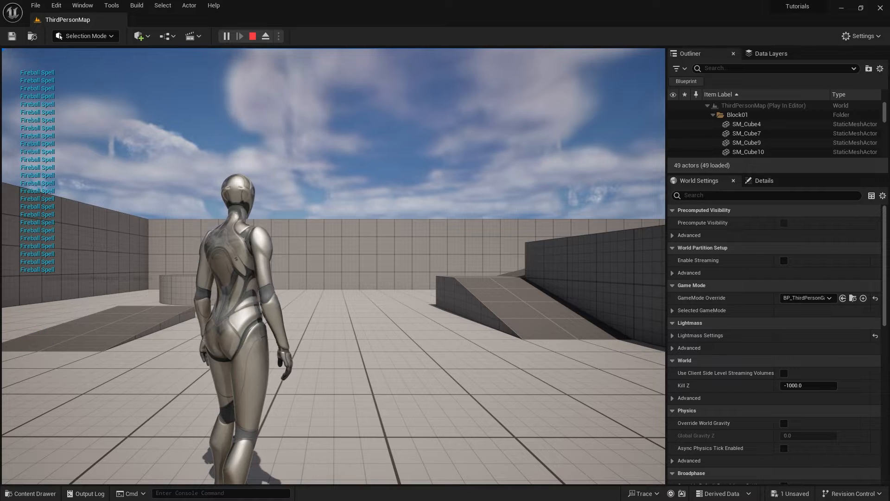
- Stop the play-in-editor session and return to editing ThirdPersonMap
{"action": "left_click", "coordinate": [253, 36]}
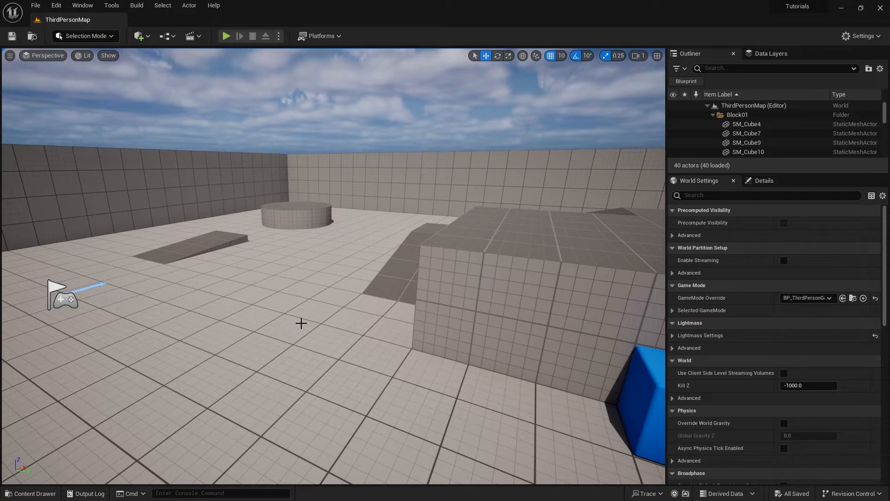
- Create input action IA_Ability1 in ThirdPerson/Input/Actions via the content drawer
{"action": "left_click", "coordinate": [30, 492]}
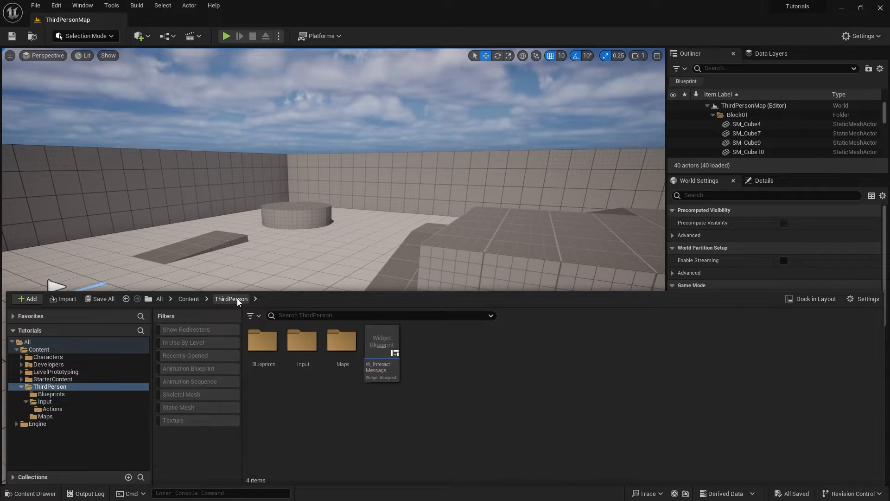
{"action": "double_click", "coordinate": [303, 340]}
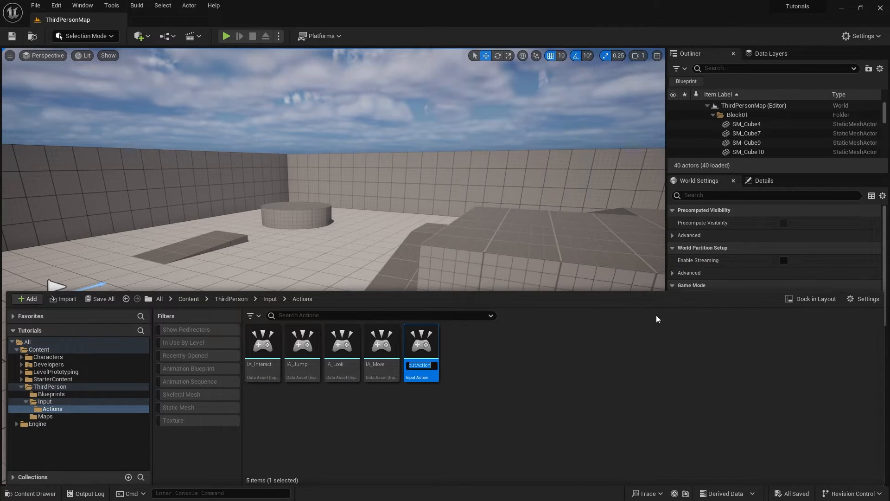
{"action": "type", "text": "IA_A"}
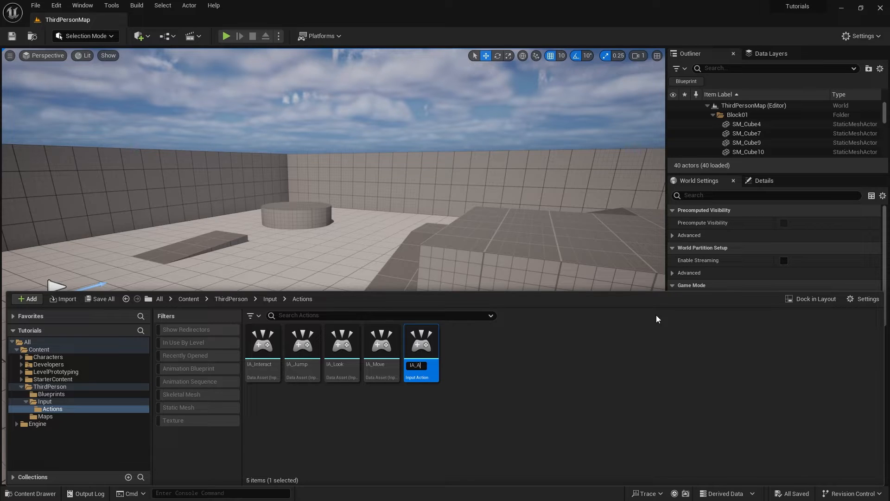
{"action": "type", "text": "_Ability!"}
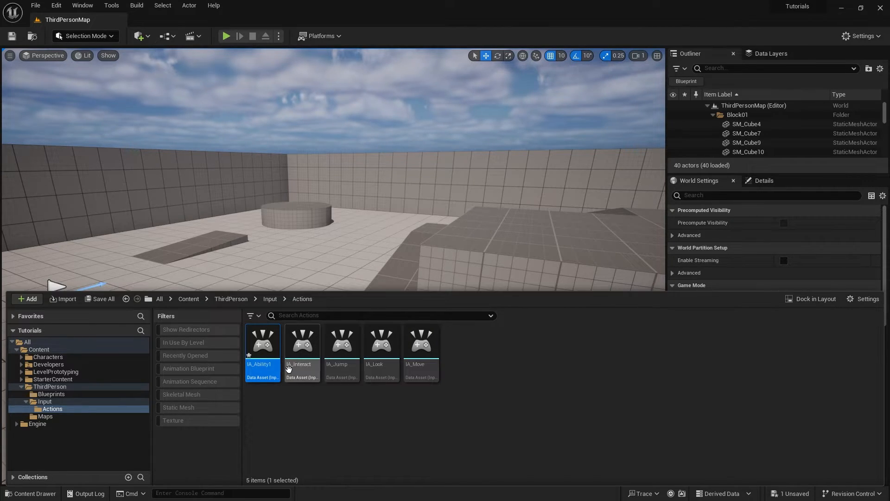
{"action": "mouse_move", "coordinate": [292, 409]}
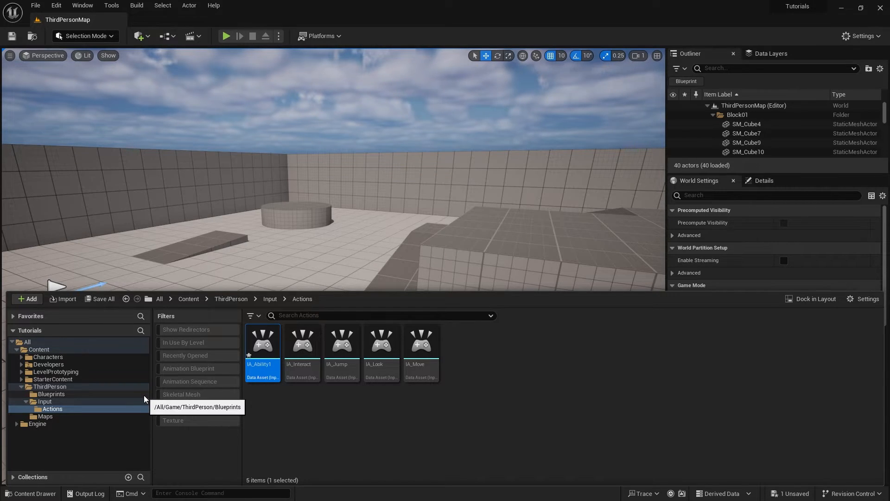
{"action": "mouse_move", "coordinate": [479, 375]}
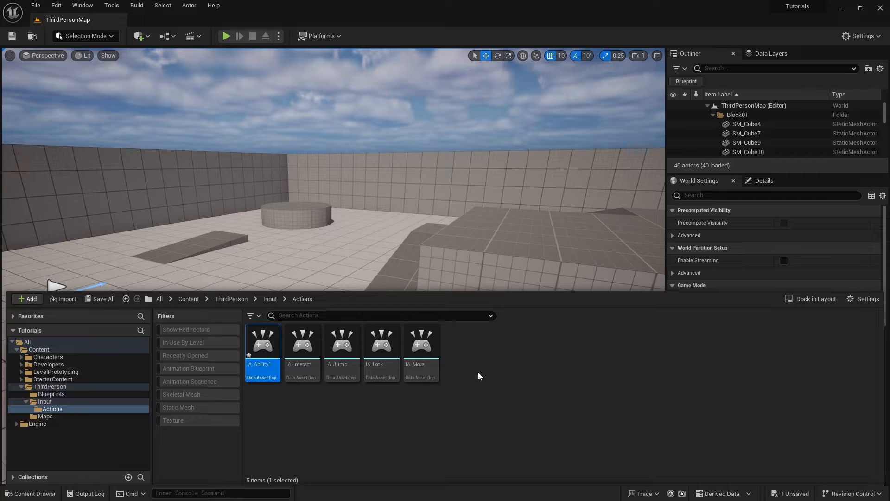
{"action": "left_click", "coordinate": [27, 299]}
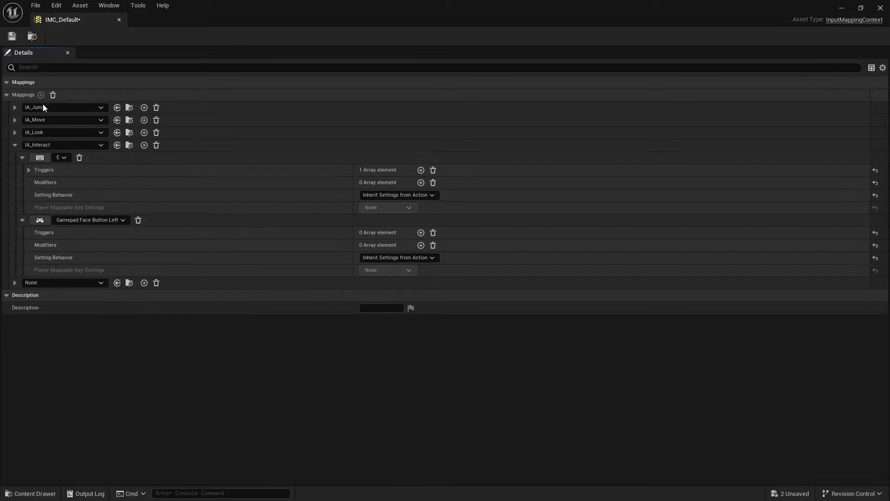
- Map IA_Ability1 in IMC_Default and choose its triggering key
{"action": "left_click", "coordinate": [64, 282]}
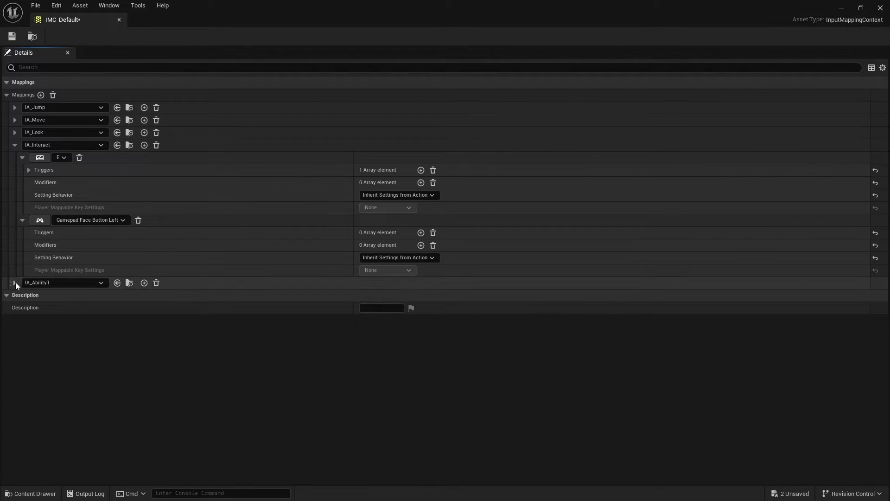
{"action": "left_click", "coordinate": [15, 282]}
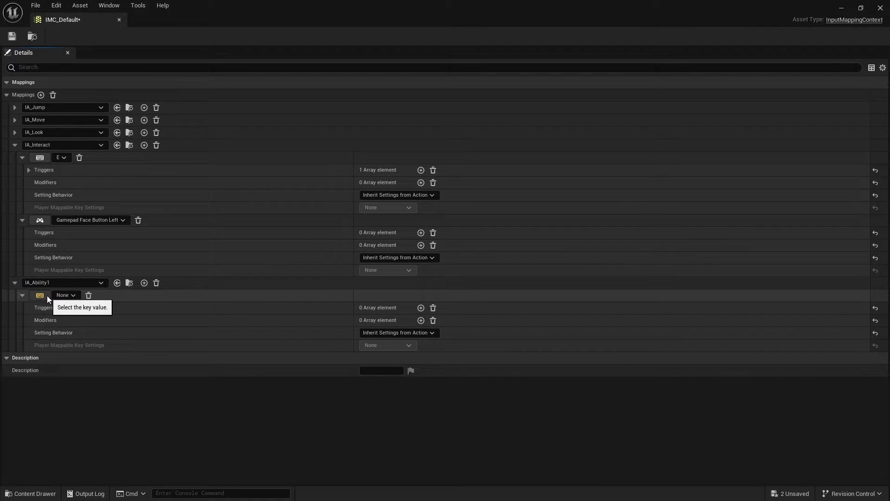
{"action": "left_click", "coordinate": [65, 295]}
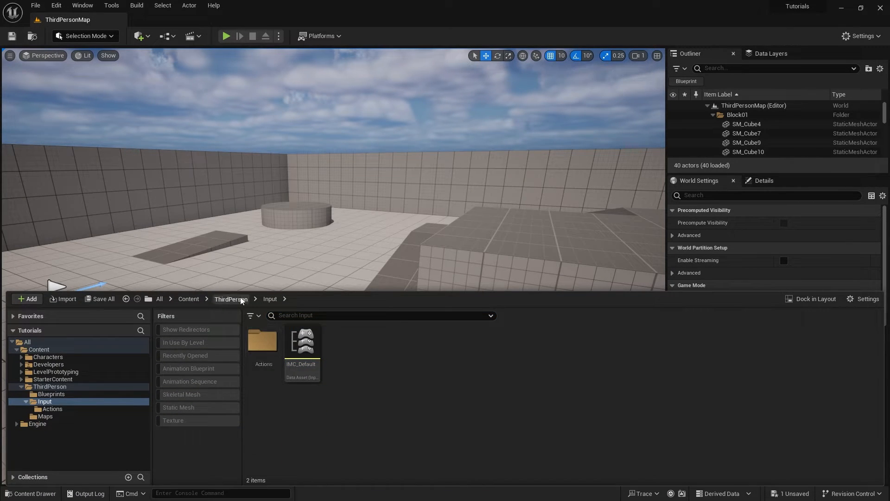
- Add the EnhancedInputAction IA_Ability1 event to BP_ThirdPersonCharacter's graph
{"action": "left_click", "coordinate": [50, 393]}
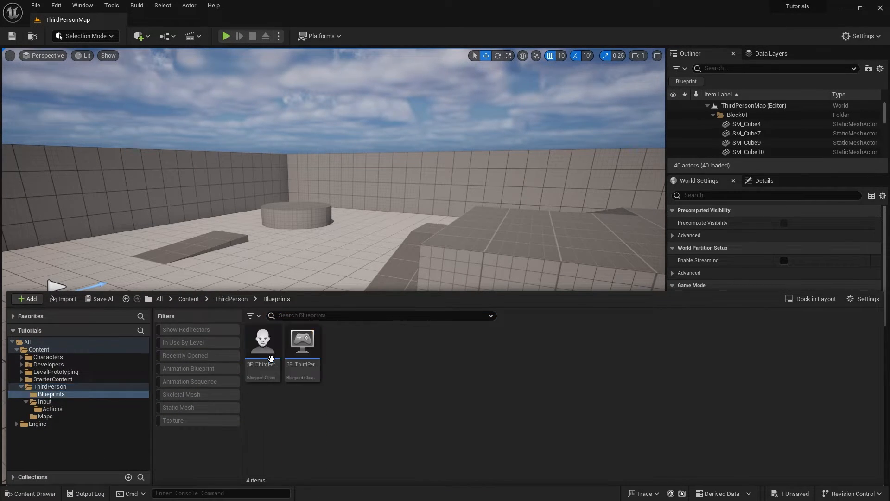
{"action": "double_click", "coordinate": [262, 340]}
{"action": "type", "text": "ia ab"}
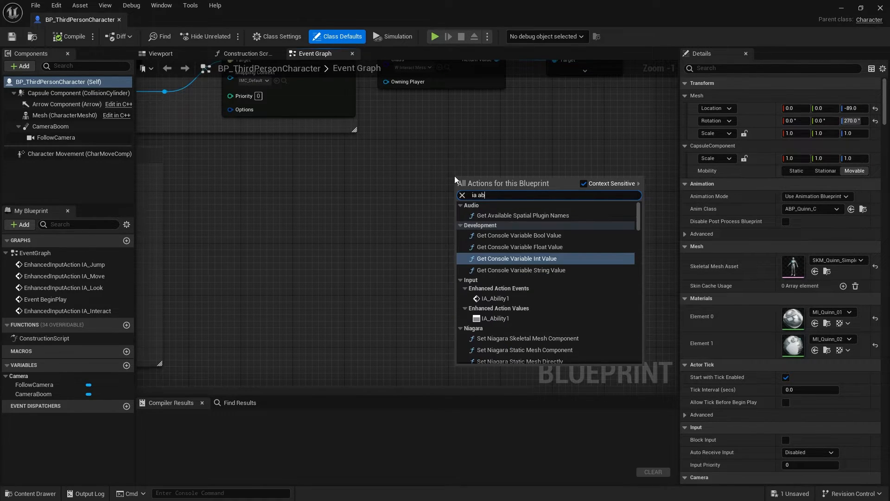
{"action": "left_click", "coordinate": [500, 298]}
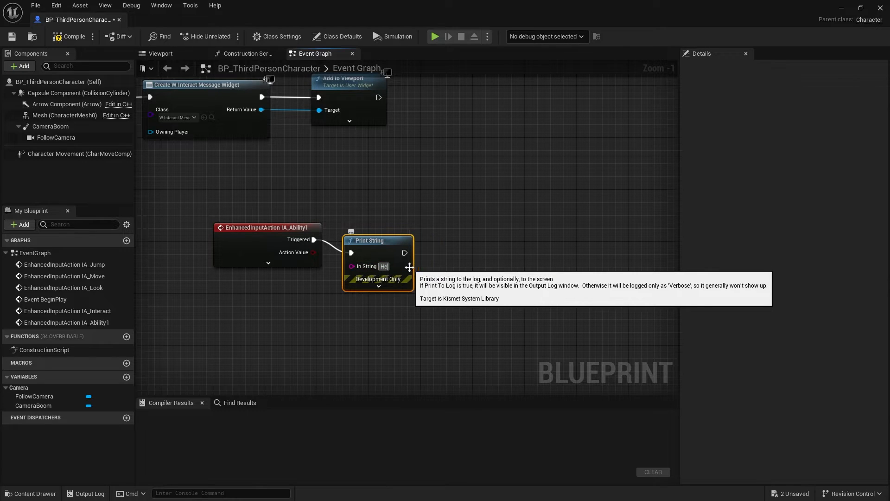
- Wire a Print String saying 'Fireball Spell' to the event and compile the blueprint
{"action": "type", "text": "Fireball Spell"}
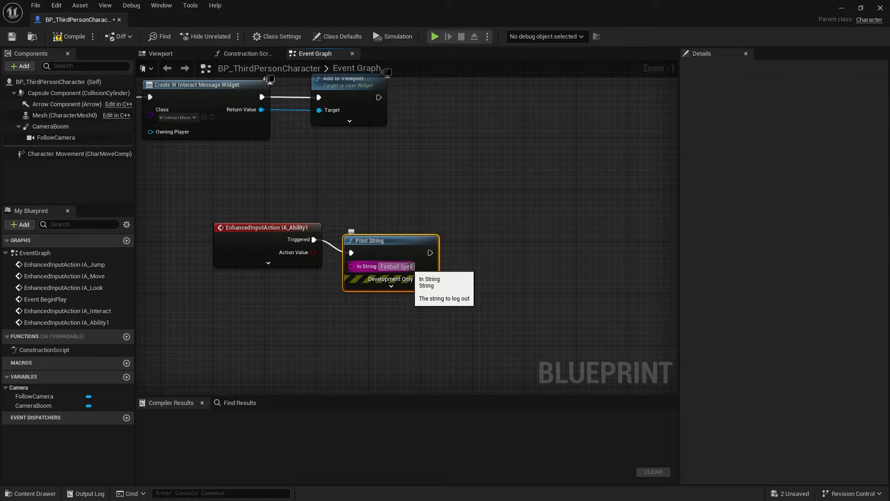
{"action": "left_click_drag", "start_coordinate": [369, 240], "coordinate": [420, 228]}
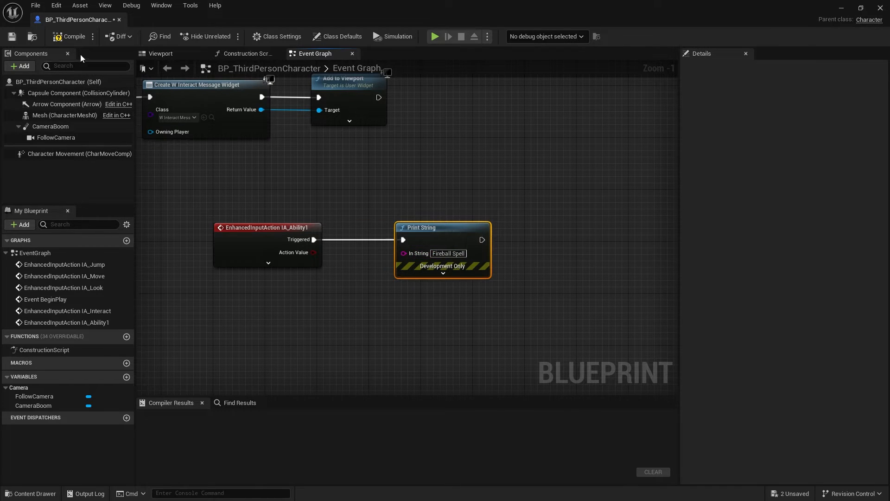
{"action": "left_click", "coordinate": [68, 36]}
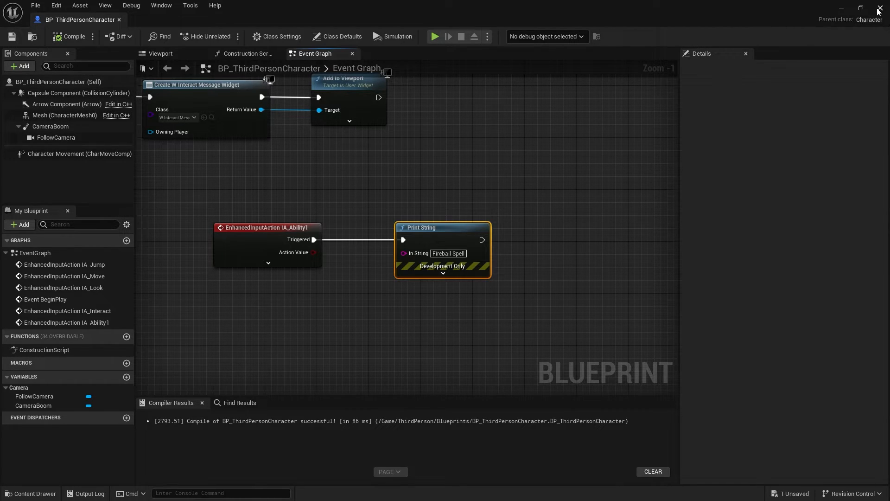
- Close the character blueprint, playtest the level, then stop the session
{"action": "left_click", "coordinate": [434, 36]}
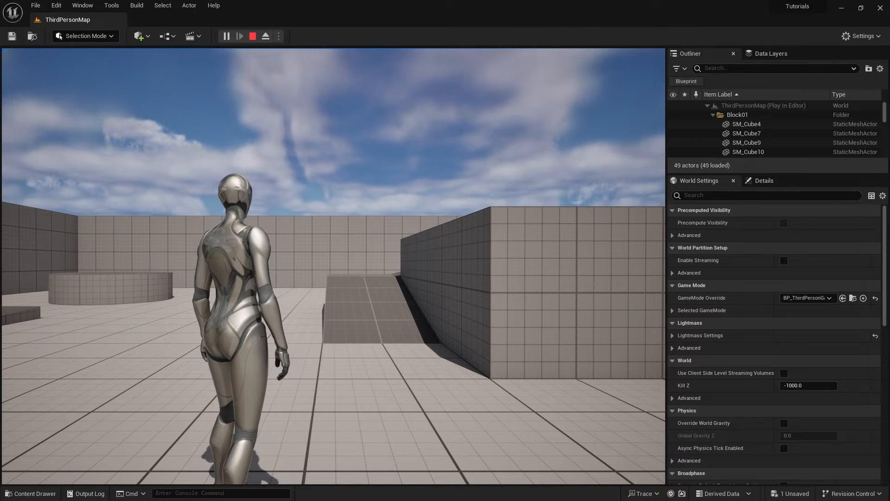
{"action": "left_click", "coordinate": [252, 36]}
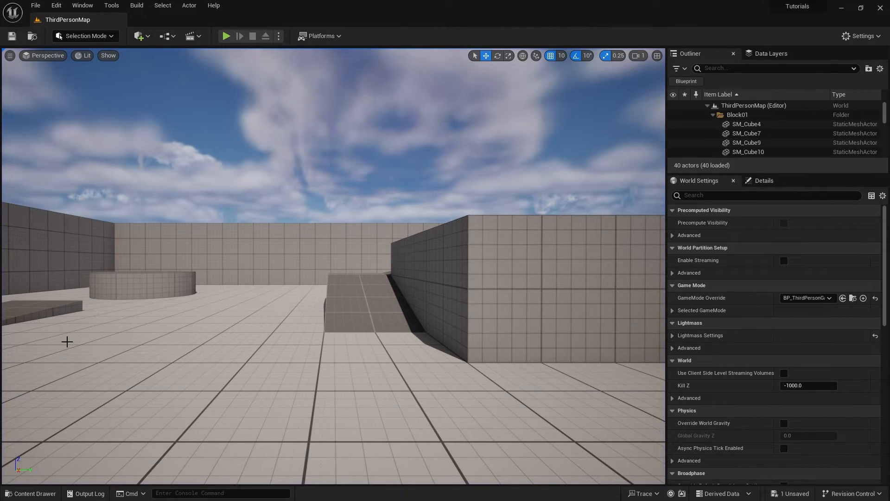
- Create input action IA_SpellActivate in the Actions folder and return to Input
{"action": "left_click", "coordinate": [31, 492]}
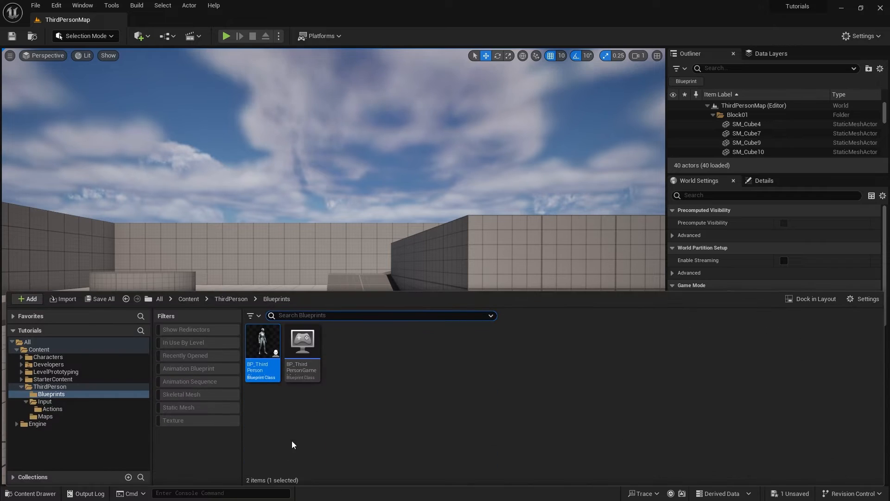
{"action": "left_click", "coordinate": [44, 401]}
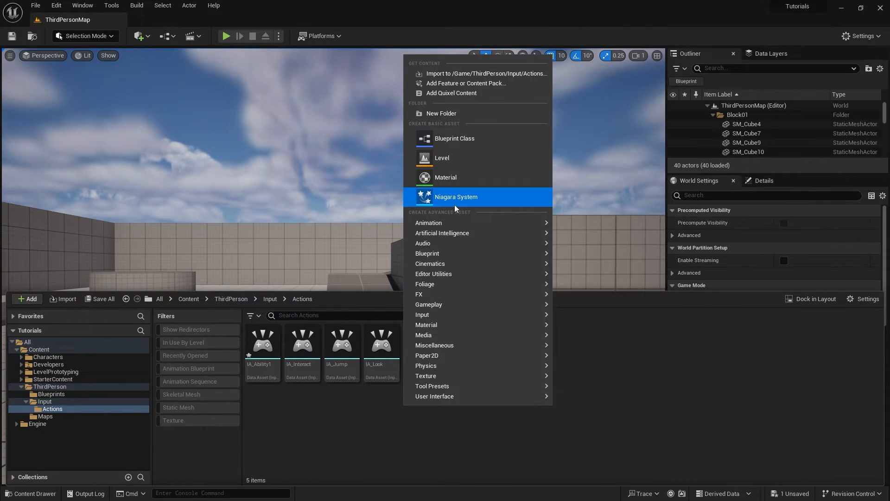
{"action": "mouse_move", "coordinate": [422, 314]}
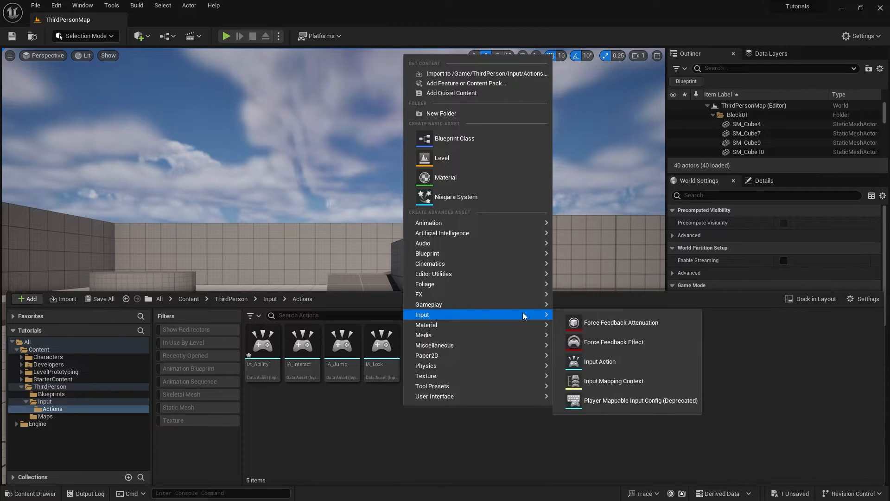
{"action": "left_click", "coordinate": [598, 361]}
{"action": "type", "text": "IA_SpellActivate"}
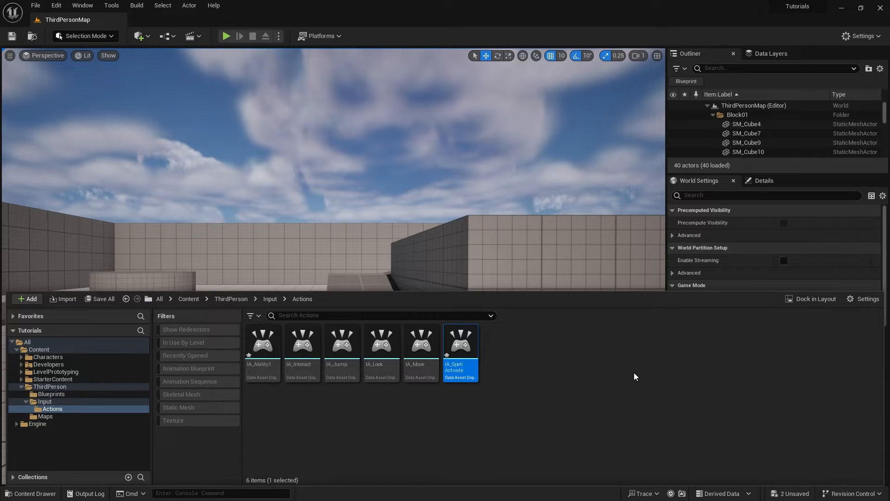
{"action": "left_click", "coordinate": [269, 299]}
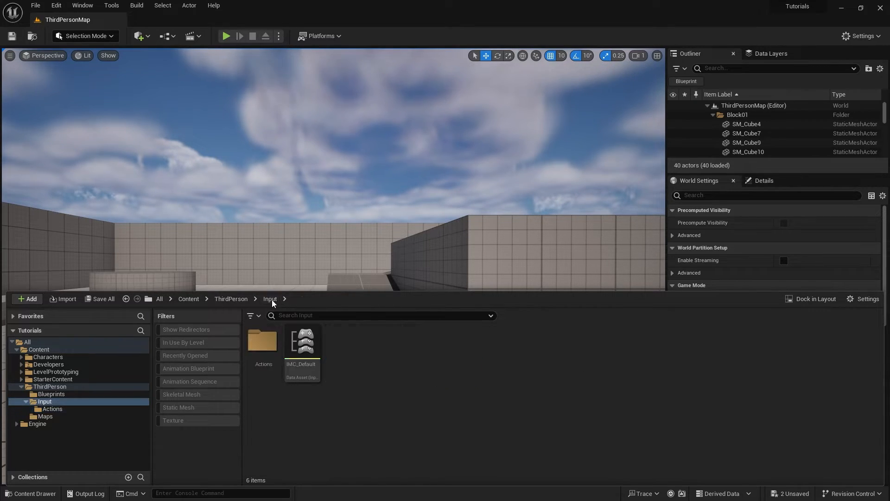
- In IMC_Default, add an empty trigger to IA_Ability1's Gamepad Face Button Bottom mapping
{"action": "double_click", "coordinate": [302, 341]}
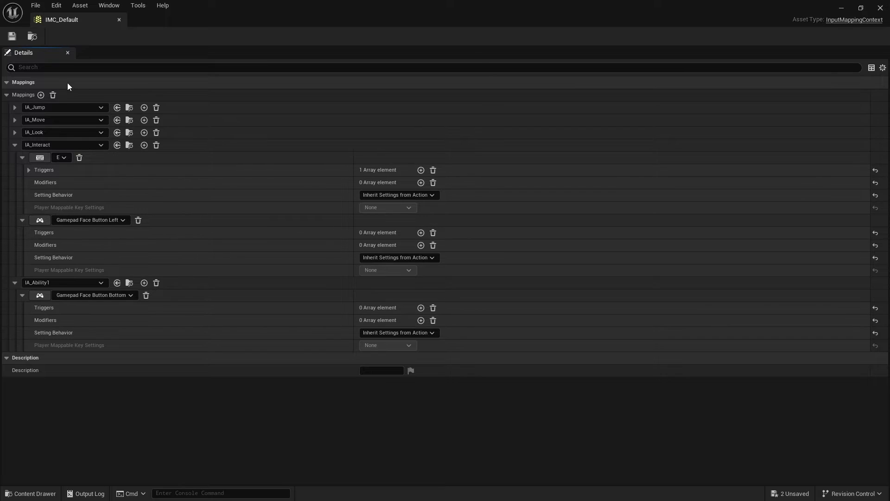
{"action": "left_click", "coordinate": [40, 95]}
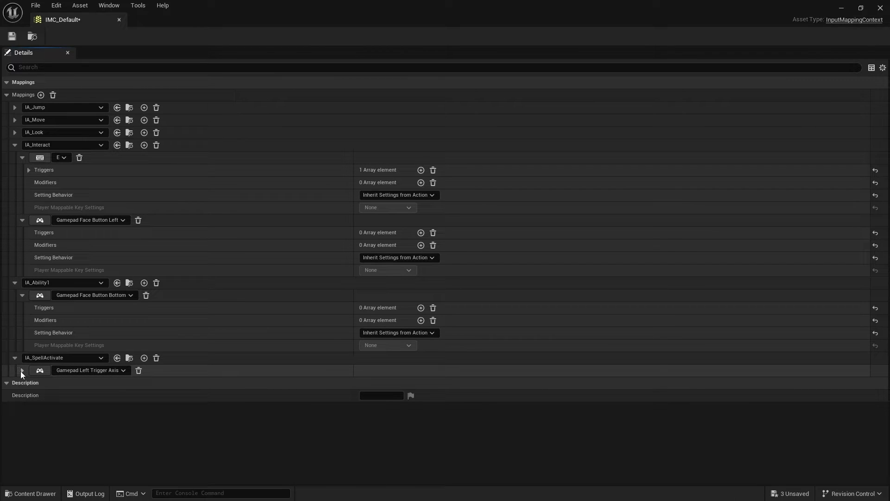
{"action": "left_click", "coordinate": [22, 370]}
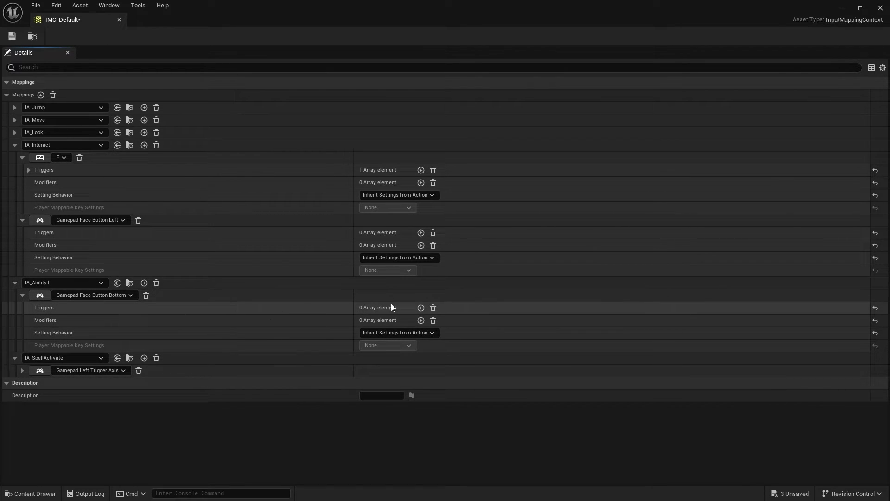
{"action": "left_click", "coordinate": [420, 307]}
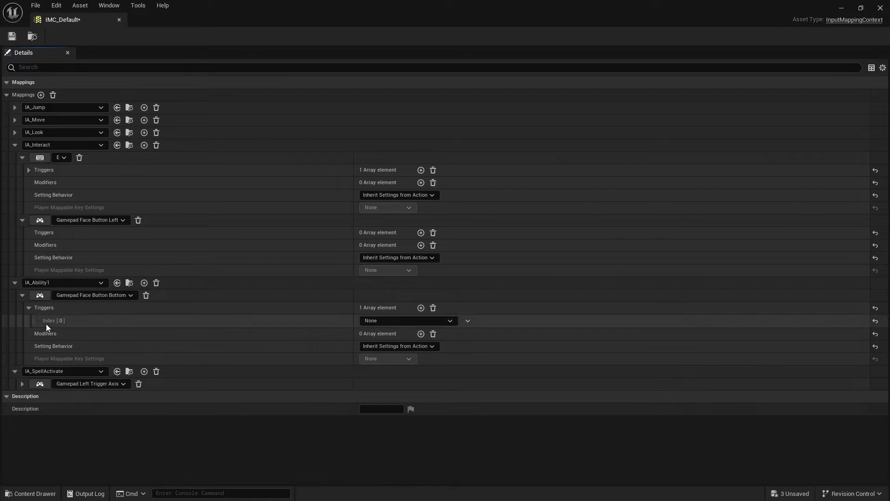
- Set the trigger to Chorded Action requiring IA_SpellActivate and save the mapping context
{"action": "left_click", "coordinate": [406, 320]}
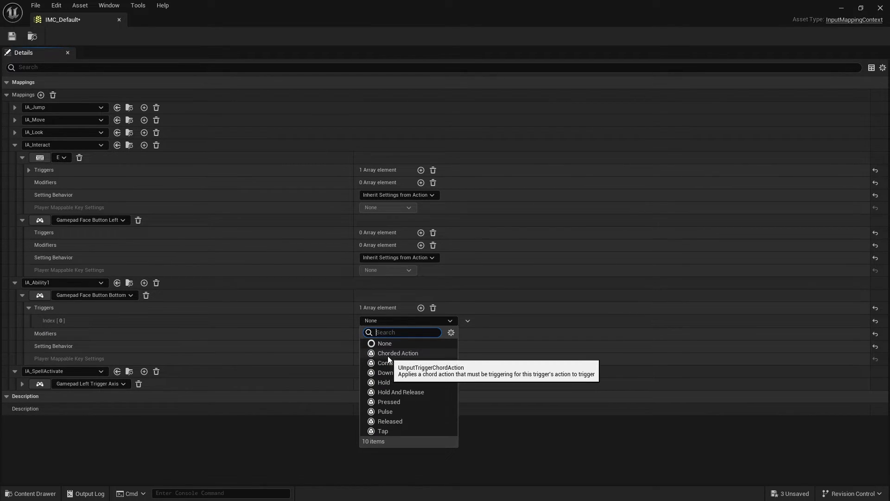
{"action": "left_click", "coordinate": [398, 352]}
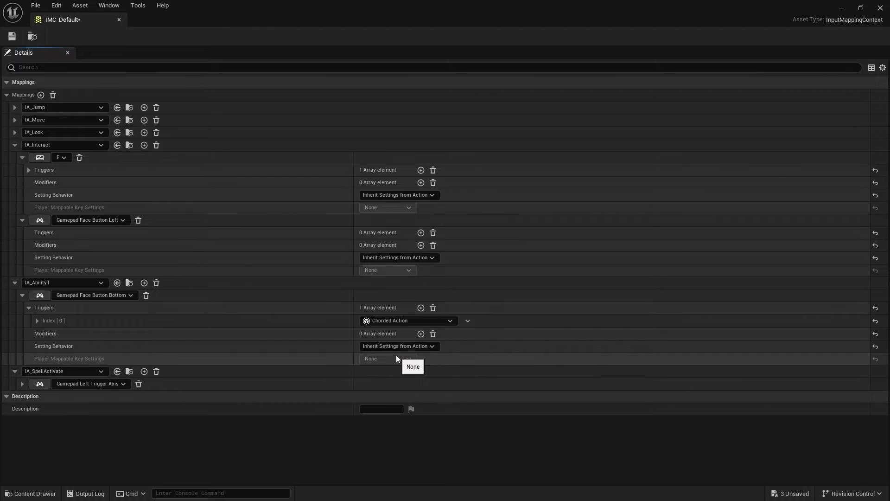
{"action": "mouse_move", "coordinate": [45, 323]}
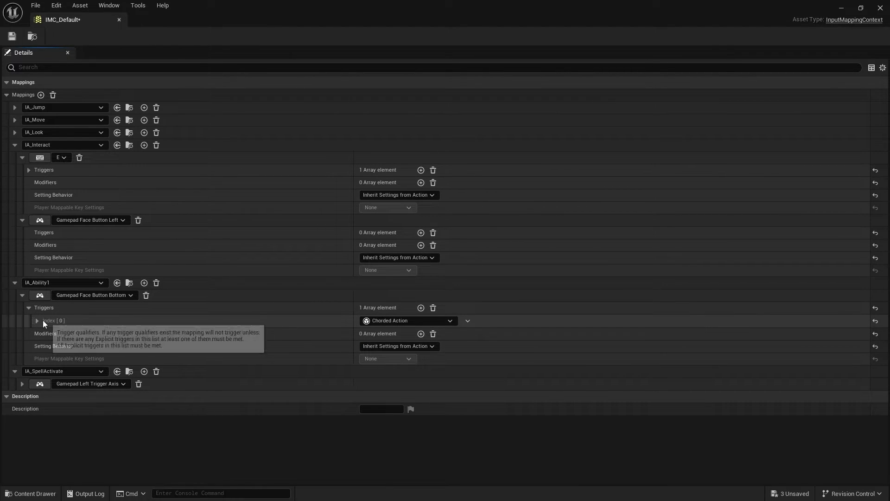
{"action": "left_click", "coordinate": [37, 320]}
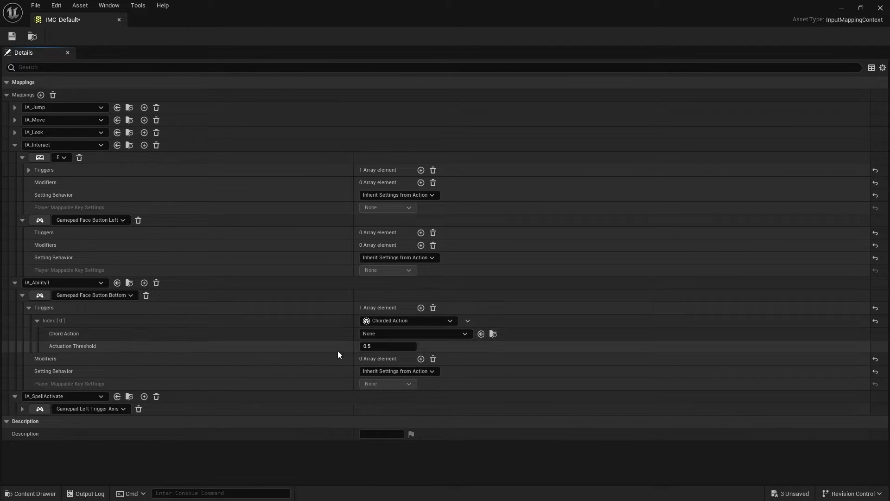
{"action": "left_click", "coordinate": [414, 333]}
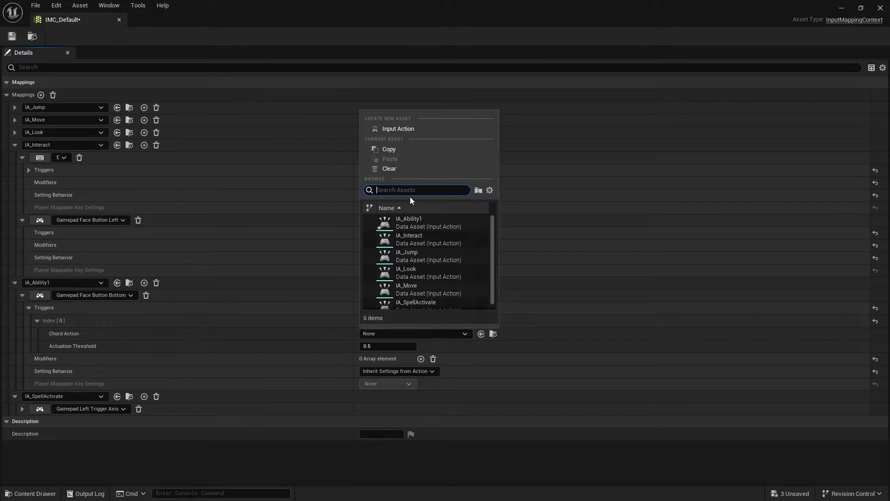
{"action": "mouse_move", "coordinate": [423, 267]}
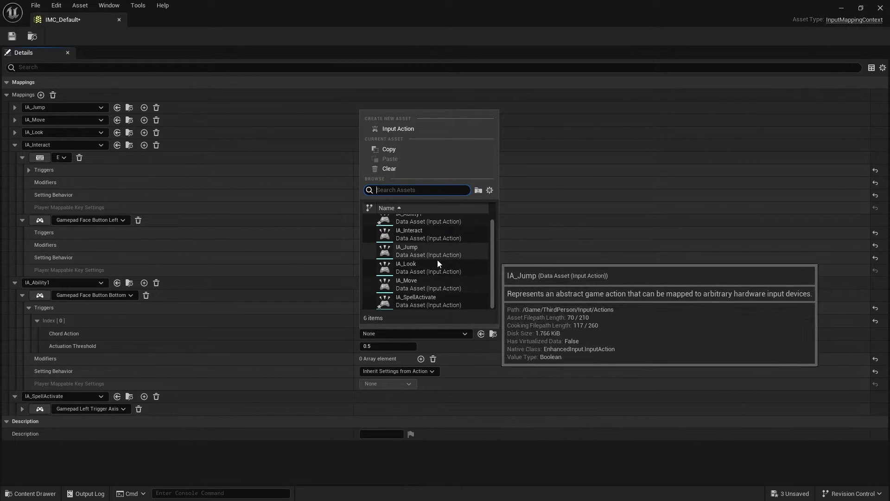
{"action": "left_click", "coordinate": [415, 296]}
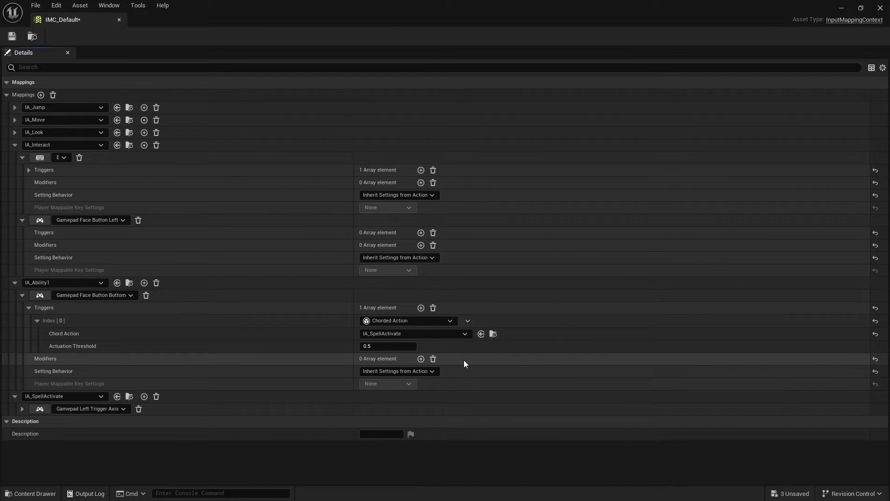
{"action": "mouse_move", "coordinate": [117, 317]}
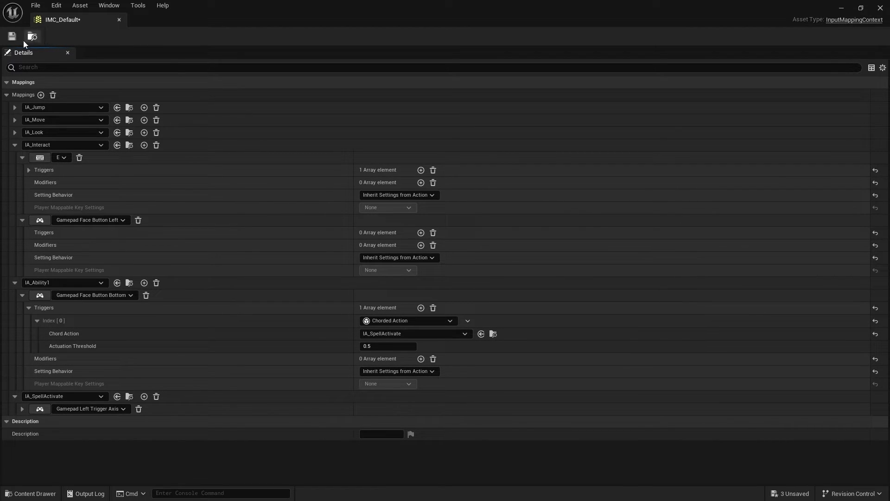
{"action": "left_click", "coordinate": [11, 36]}
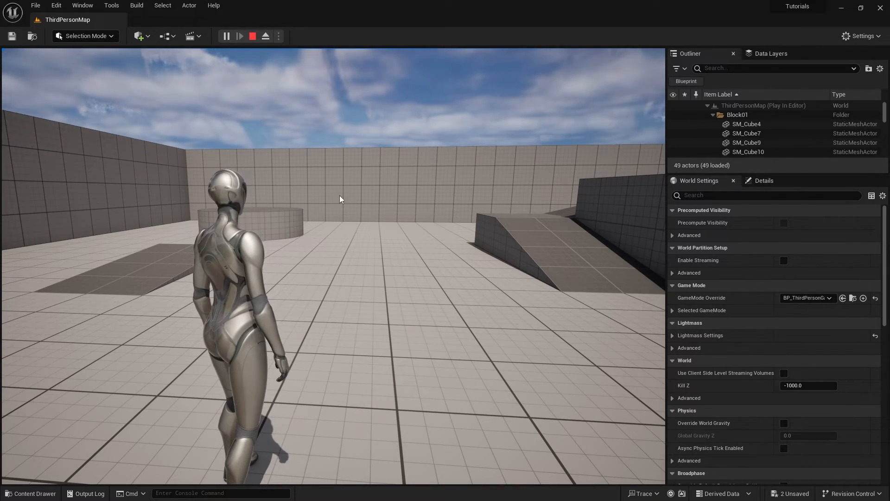
- Stop the playtest and return to the IMC_Default mapping editor
{"action": "left_click", "coordinate": [253, 36]}
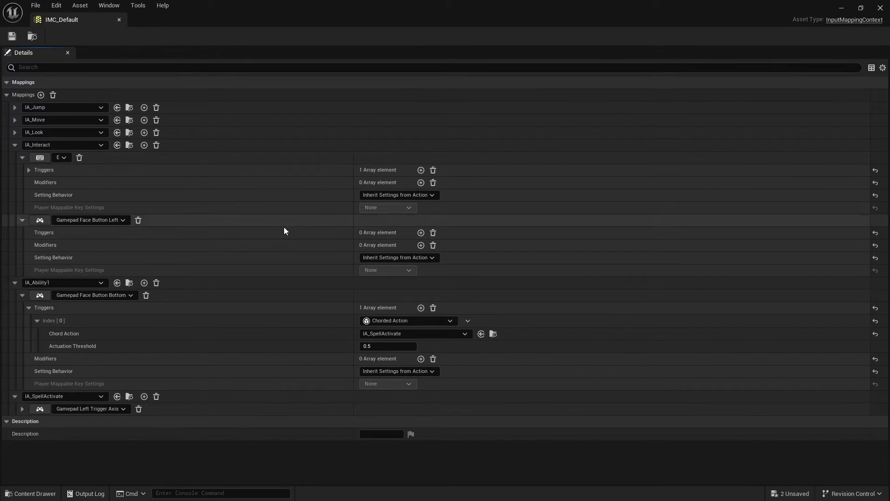
- Collapse the mappings, expand IA_Ability1 and browse to its asset in the content browser
{"action": "left_click", "coordinate": [14, 145]}
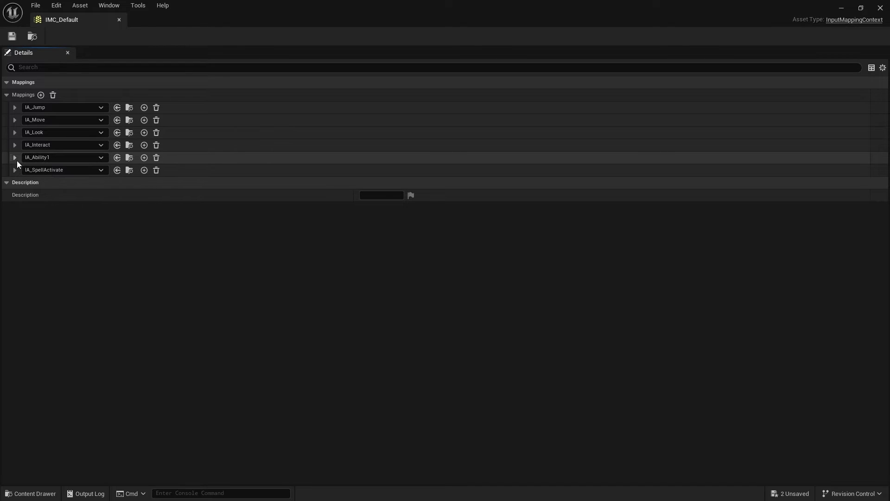
{"action": "left_click", "coordinate": [15, 157]}
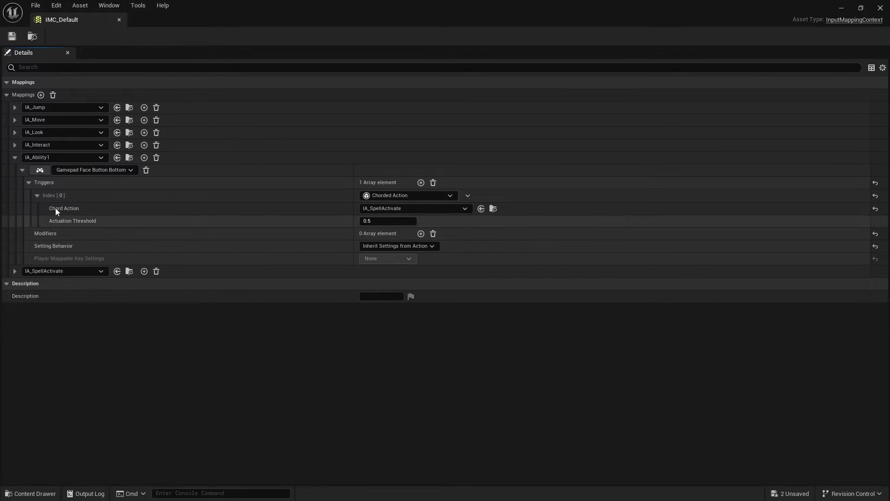
{"action": "mouse_move", "coordinate": [94, 187]}
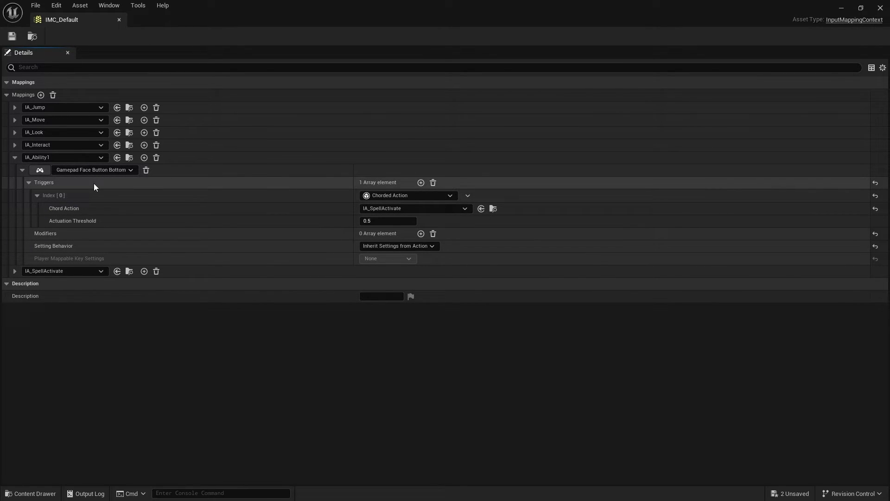
{"action": "mouse_move", "coordinate": [130, 157]}
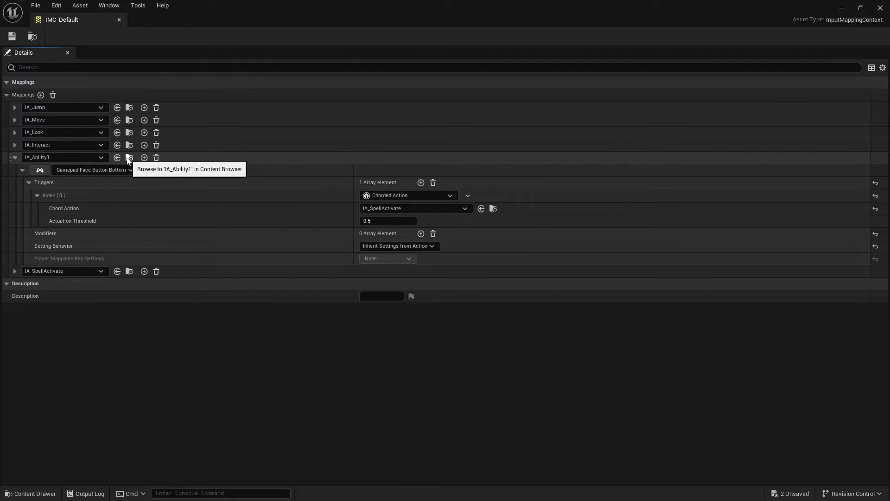
{"action": "left_click", "coordinate": [130, 158]}
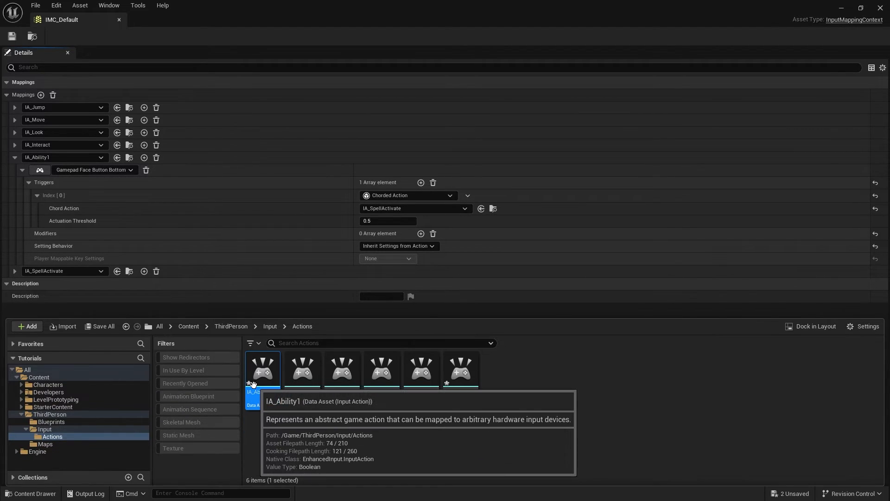
- Inspect IA_Ability1 in its own editor, then return to IMC_Default
{"action": "double_click", "coordinate": [262, 370]}
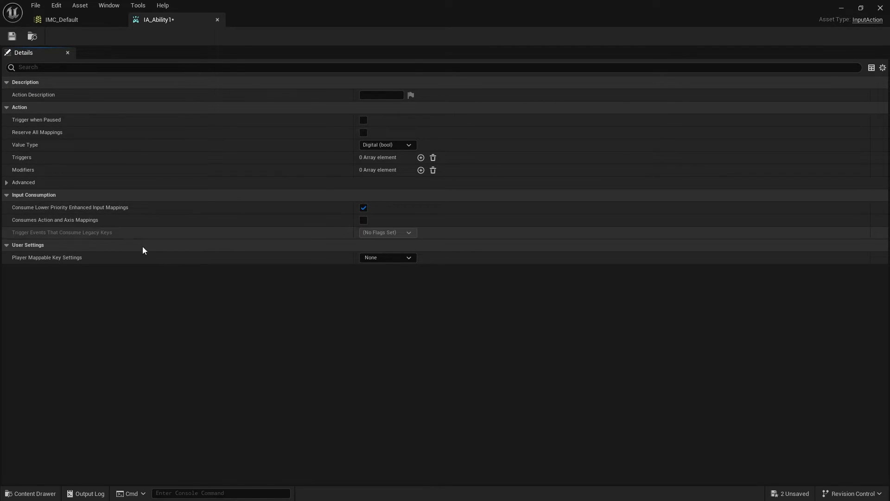
{"action": "mouse_move", "coordinate": [123, 214]}
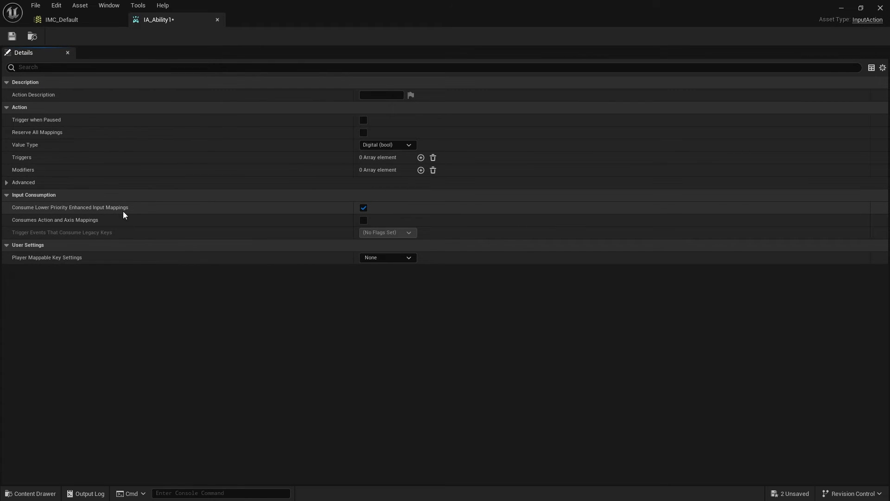
{"action": "left_click", "coordinate": [61, 19]}
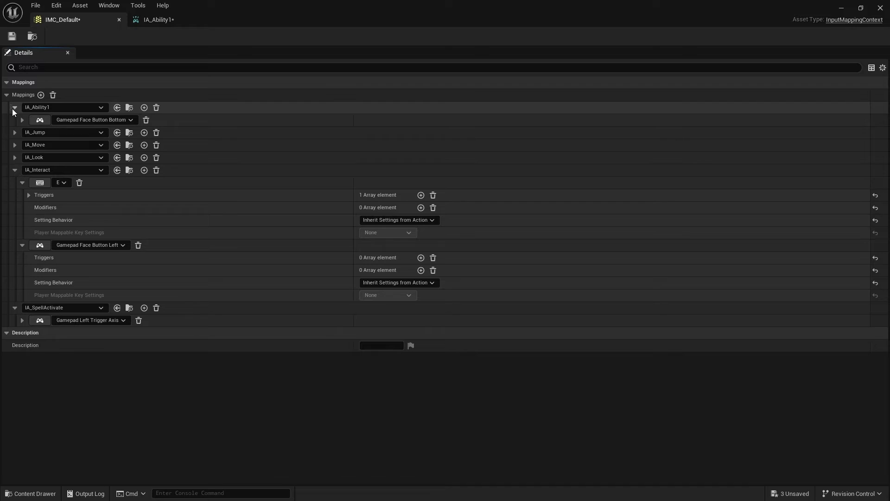
- Collapse the IA_Ability1 mapping and launch a ThirdPersonMap play session
{"action": "left_click", "coordinate": [14, 107]}
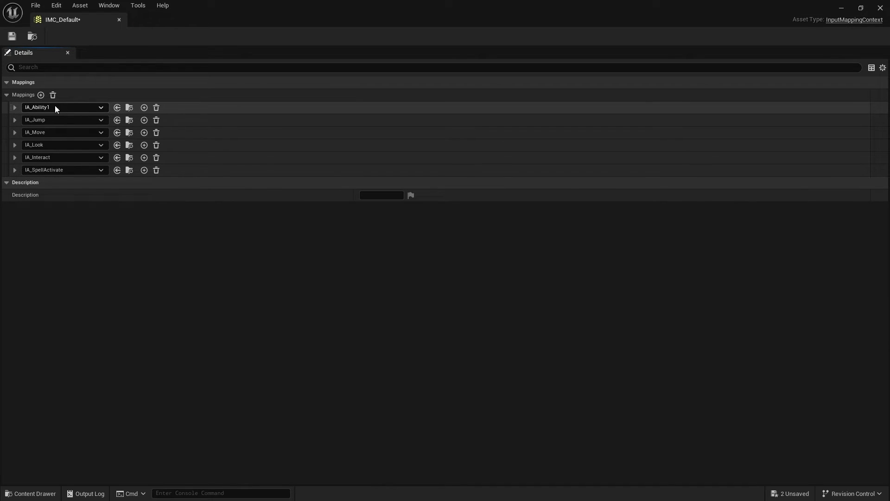
{"action": "mouse_move", "coordinate": [64, 107]}
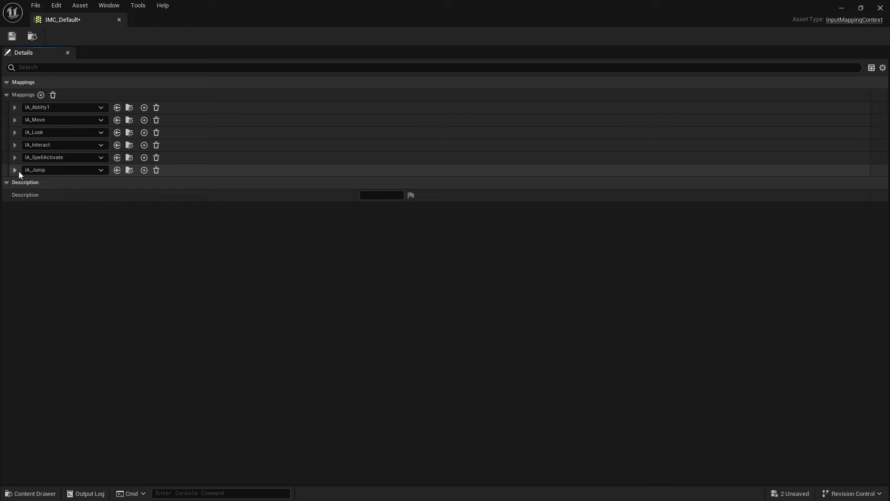
{"action": "mouse_move", "coordinate": [62, 169]}
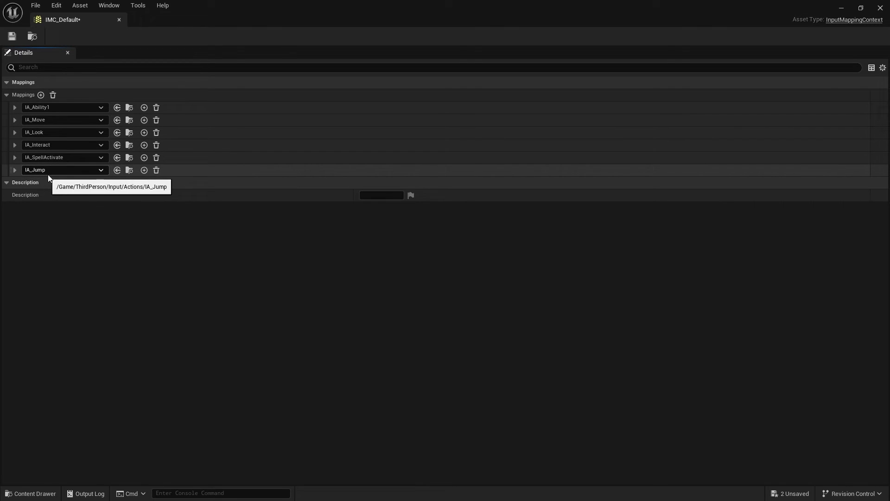
{"action": "mouse_move", "coordinate": [11, 36]}
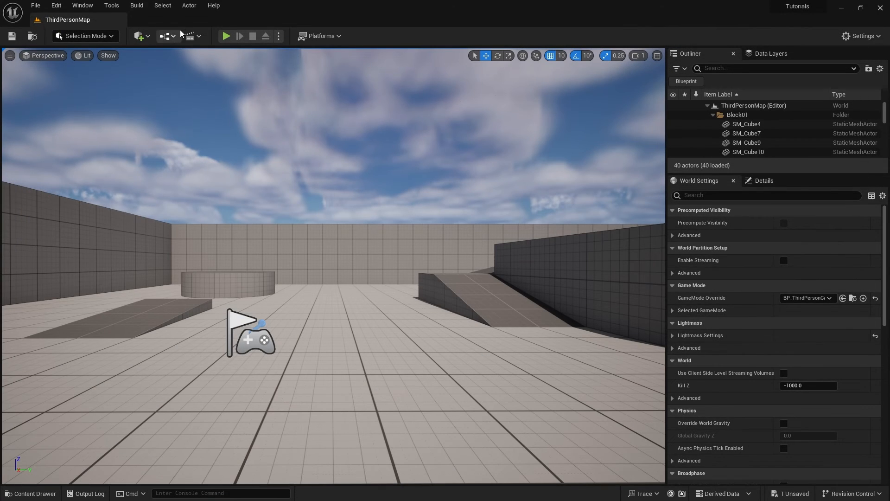
{"action": "left_click", "coordinate": [225, 36]}
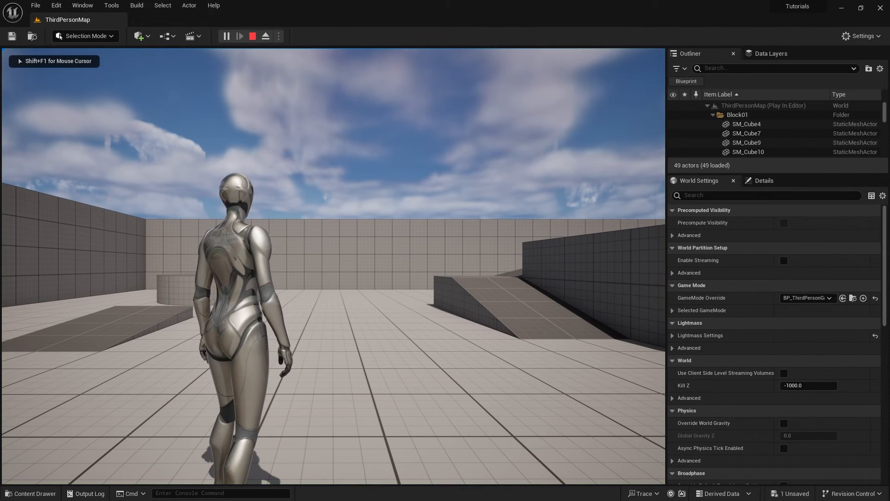